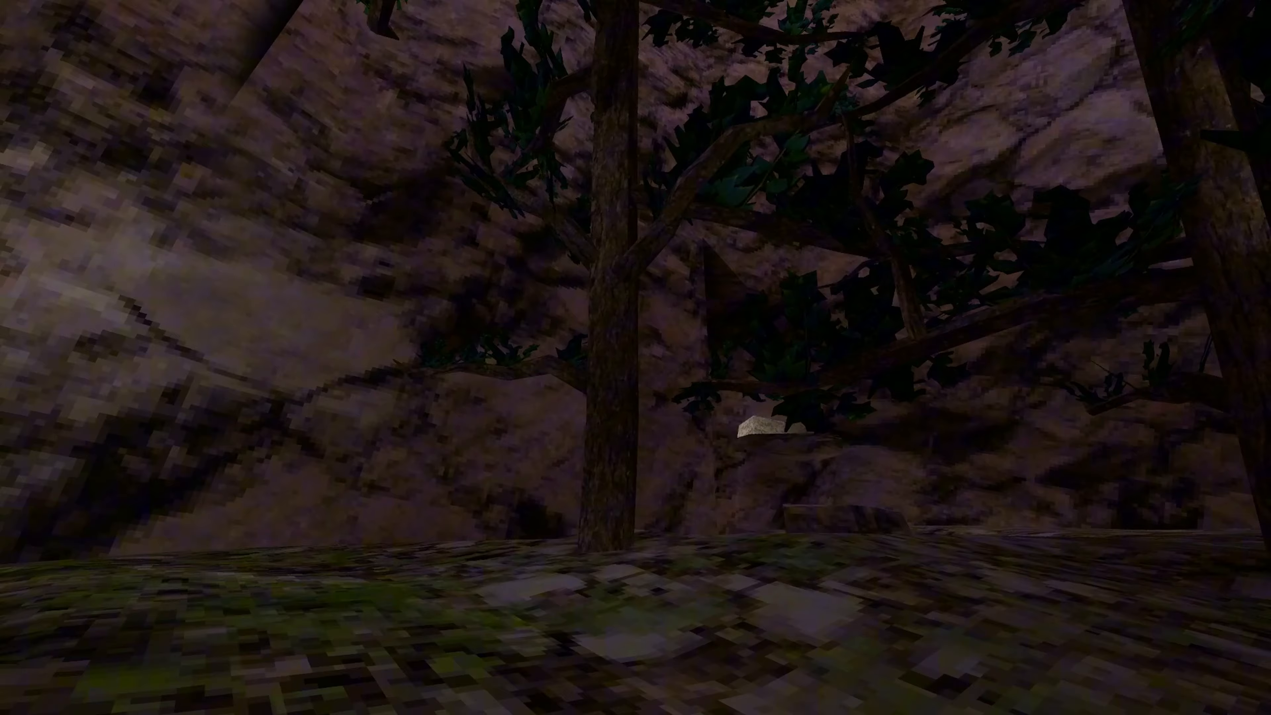
{"action": "mouse_move", "coordinate": [636, 357]}
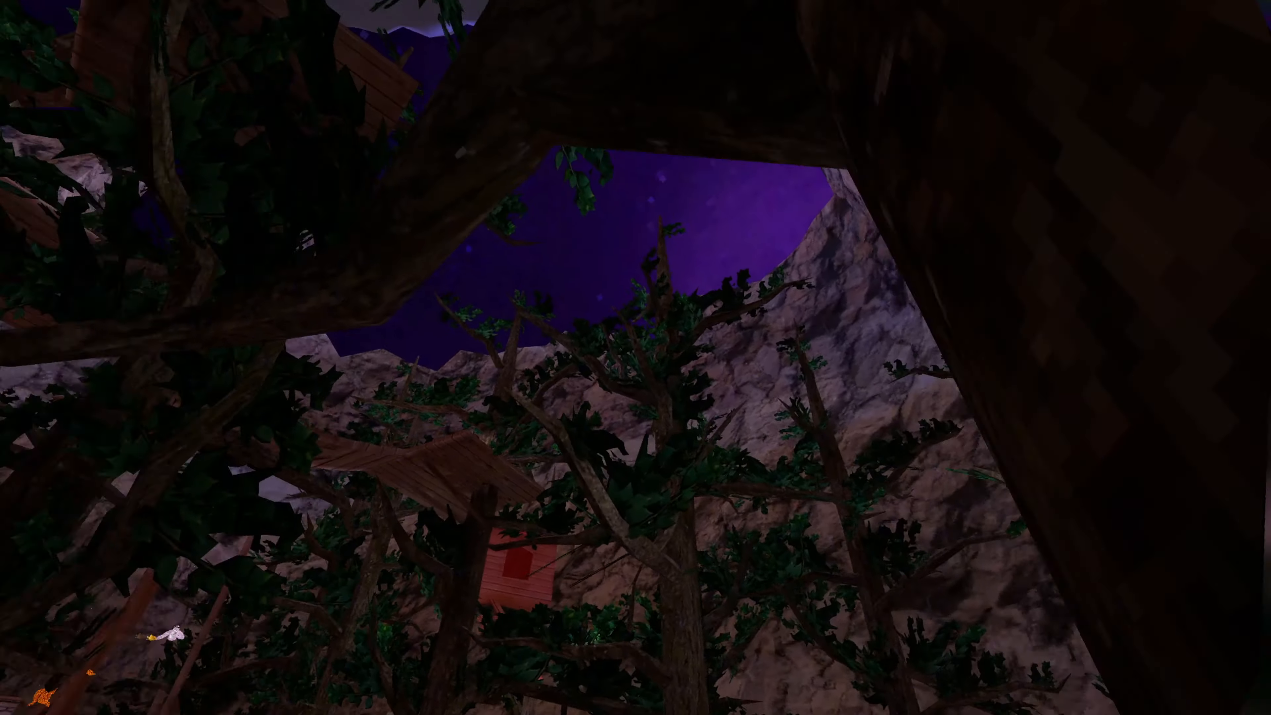